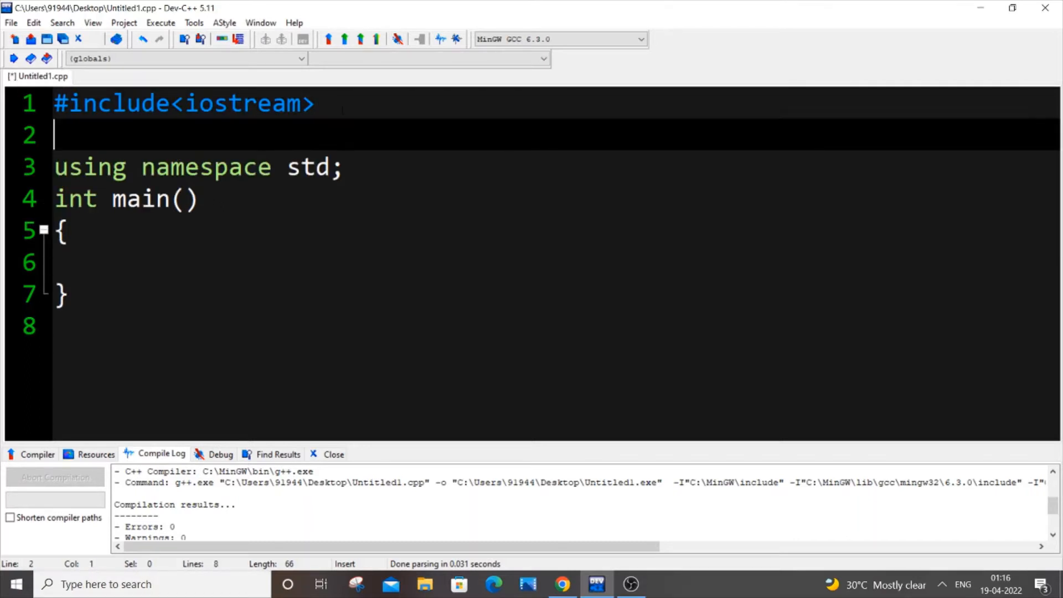
Add #include<time.h> near the top of the program
{"action": "type", "text": "#include"}
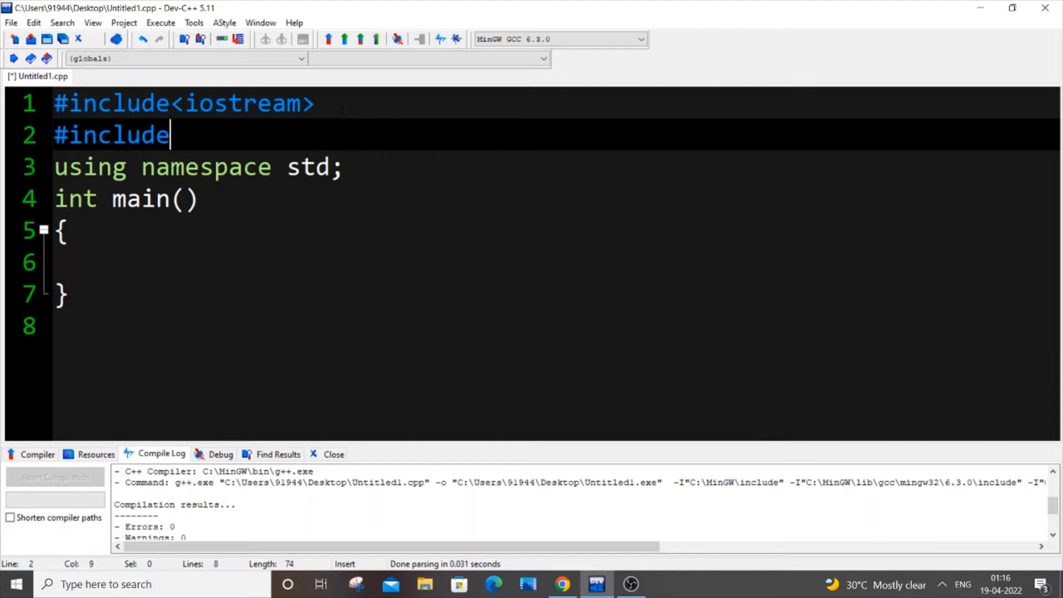
{"action": "type", "text": "<time.>"}
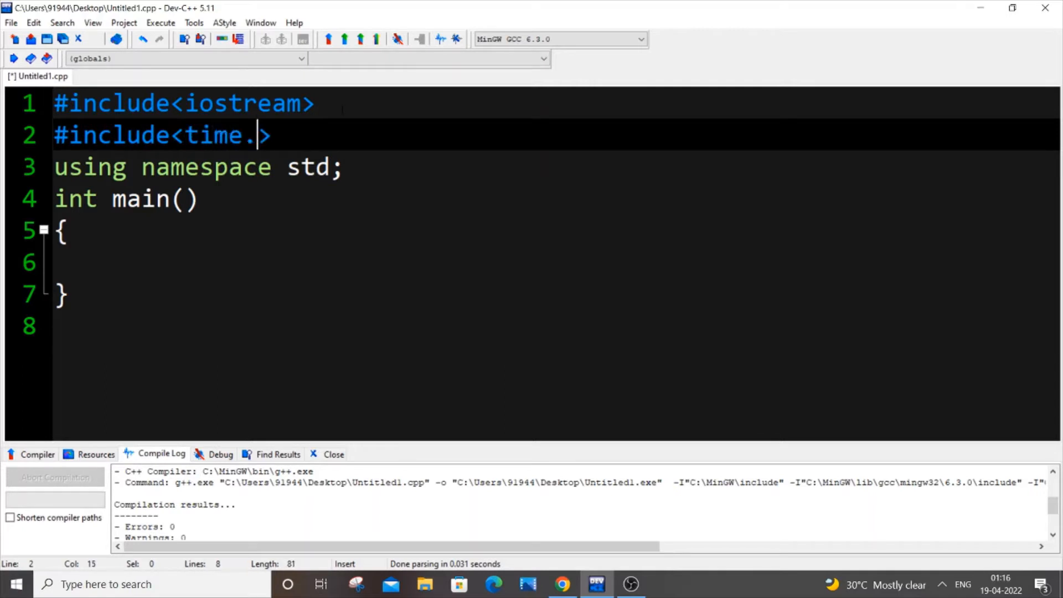
{"action": "type", "text": "h"}
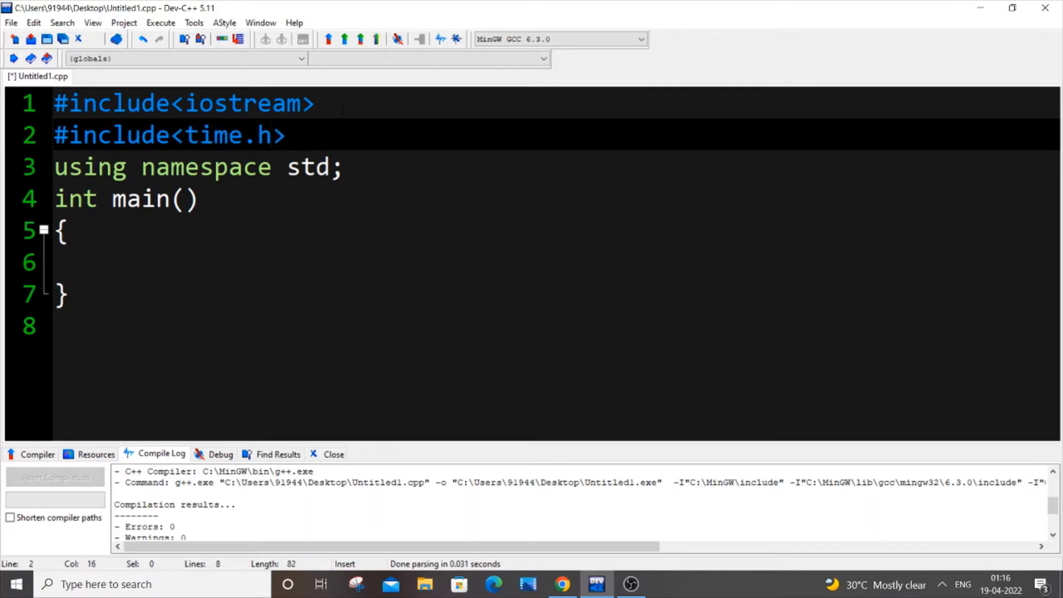
Declare time_t ct=time(0); at the start of main
{"action": "key", "text": "enter"}
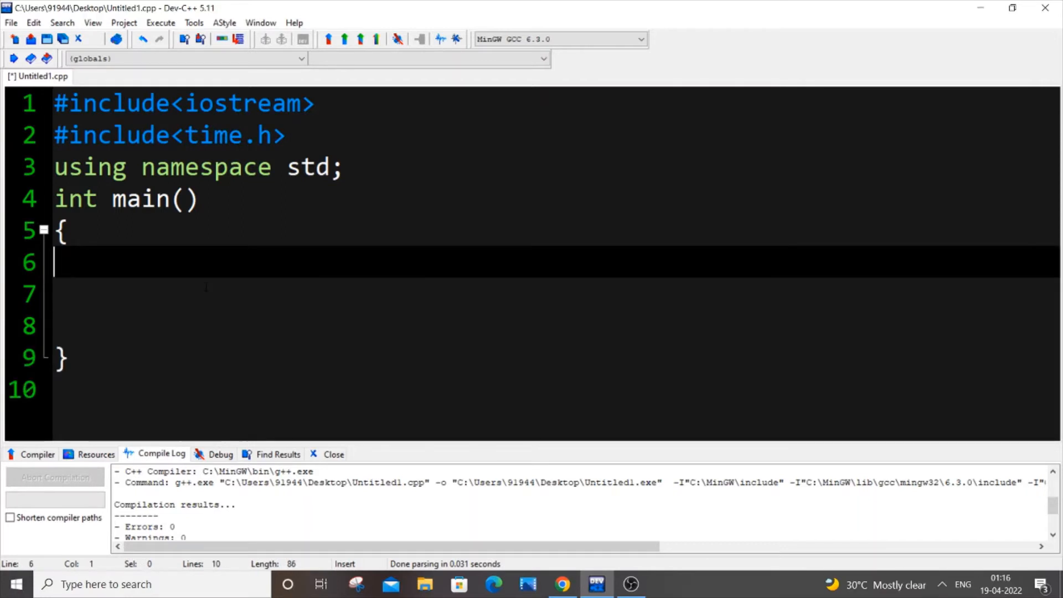
{"action": "type", "text": "time"}
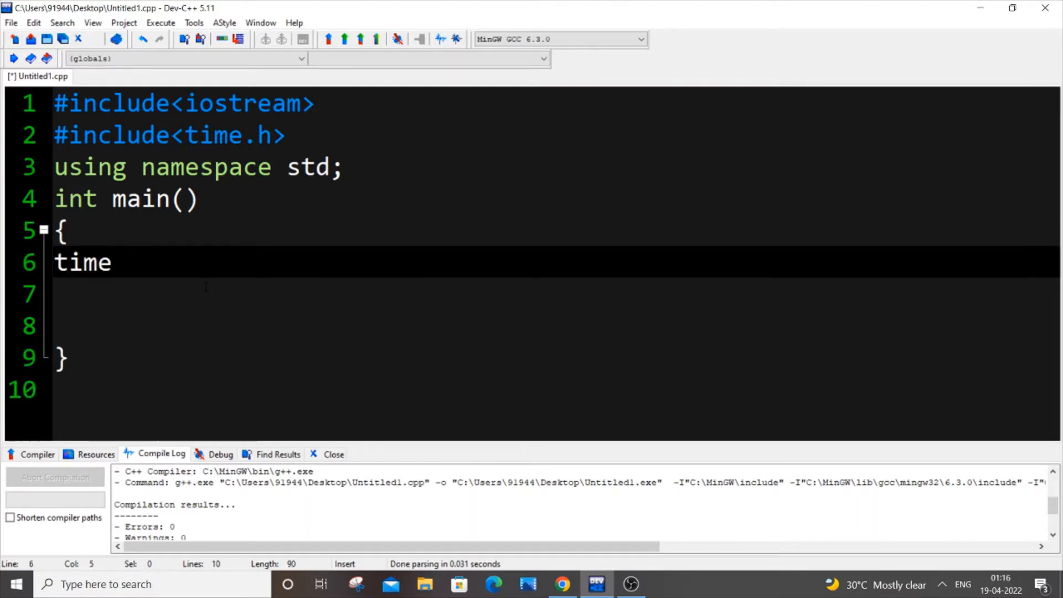
{"action": "type", "text": "_t"}
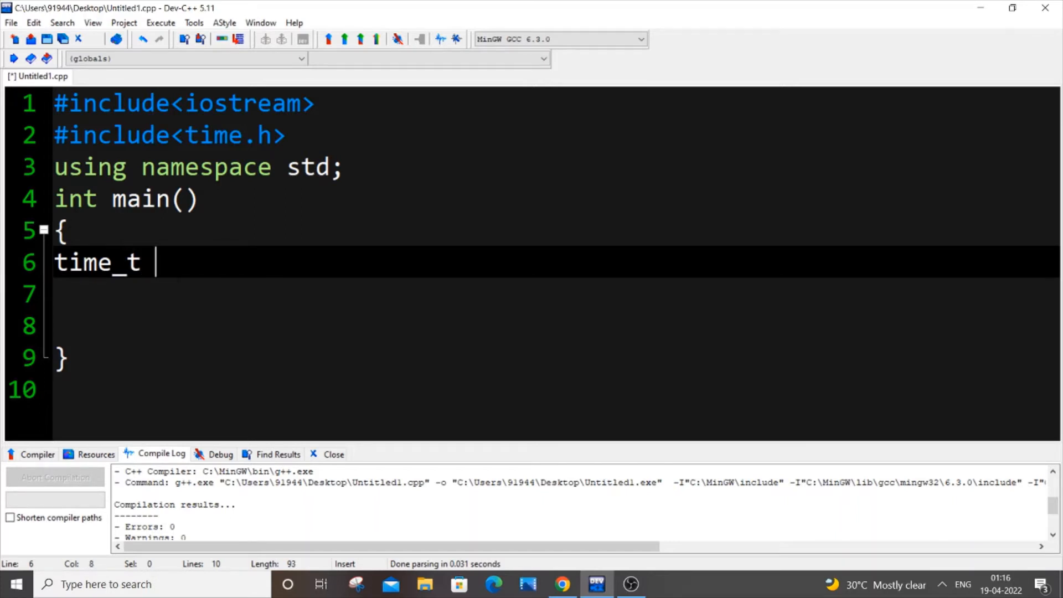
{"action": "type", "text": "ct"}
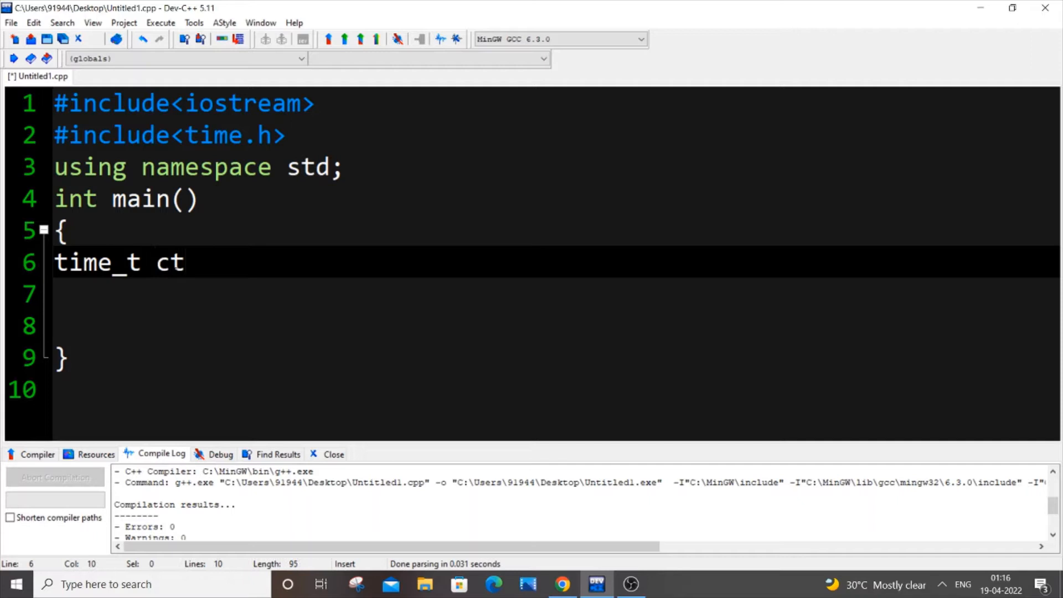
{"action": "double_click", "coordinate": [169, 263]}
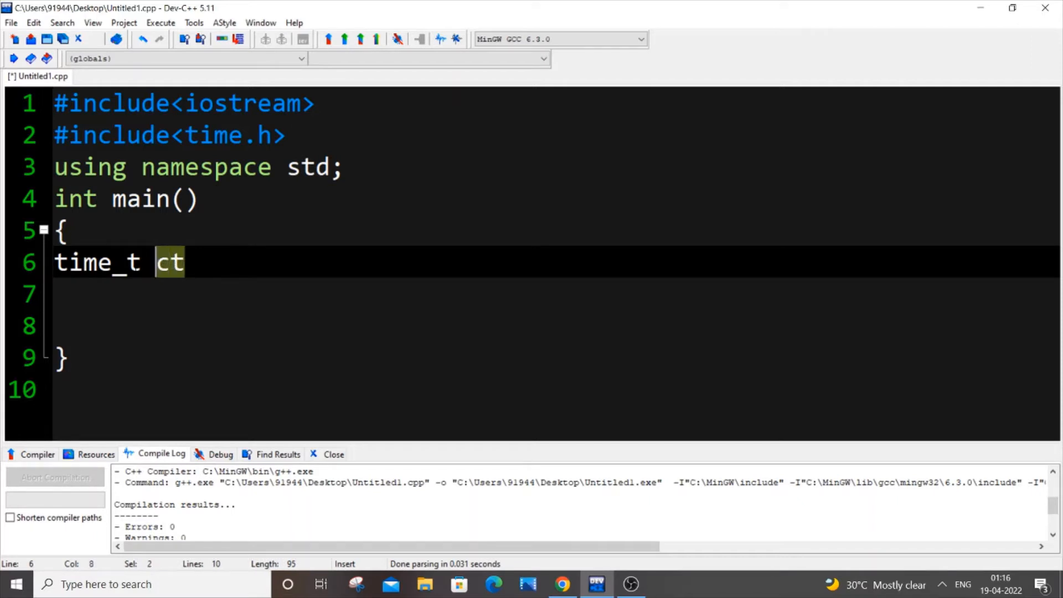
{"action": "type", "text": "="}
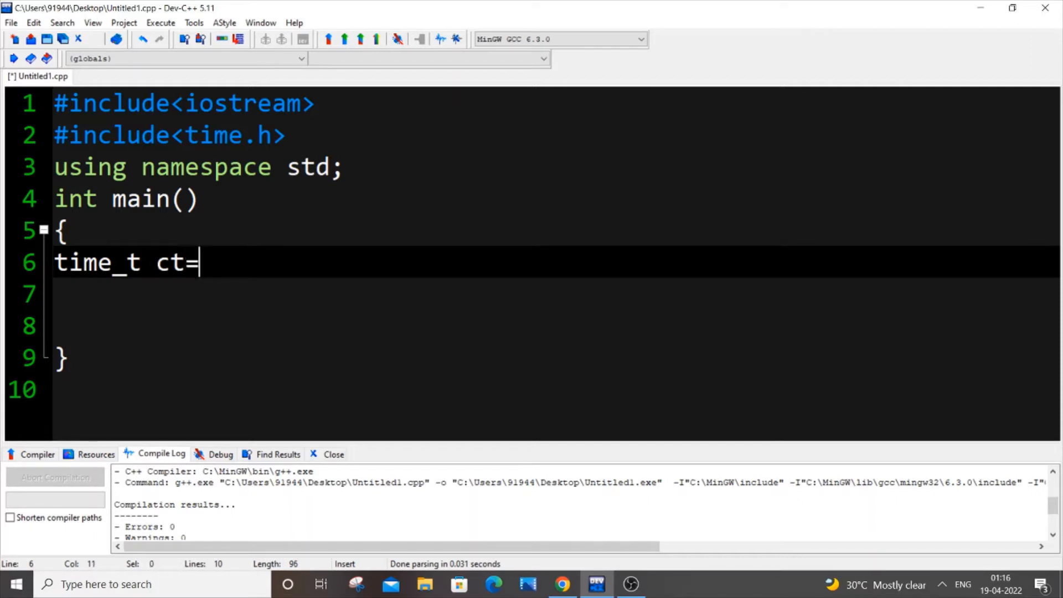
{"action": "type", "text": "time"}
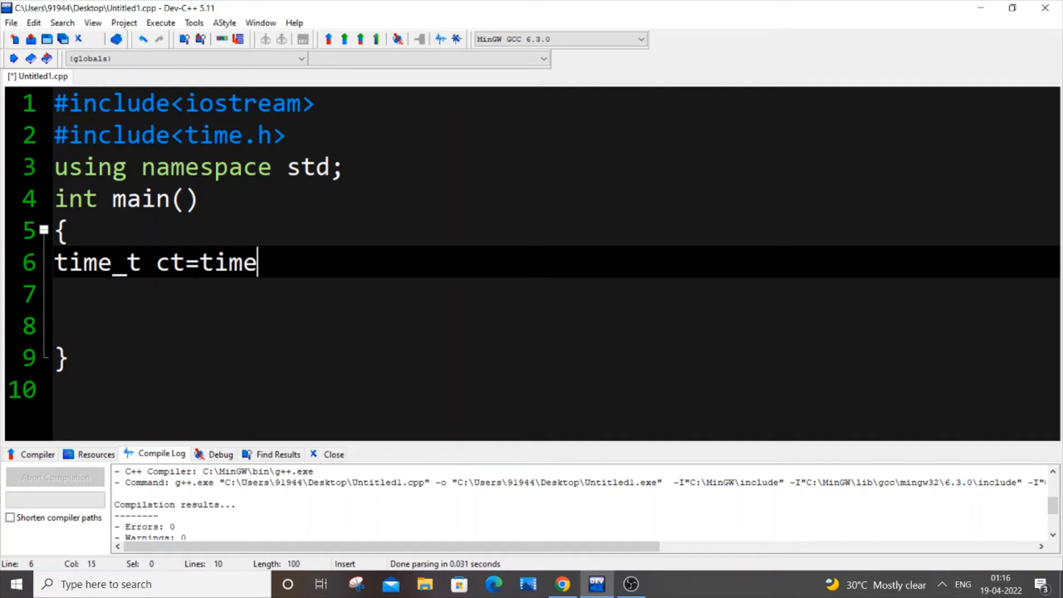
{"action": "type", "text": "(0)"}
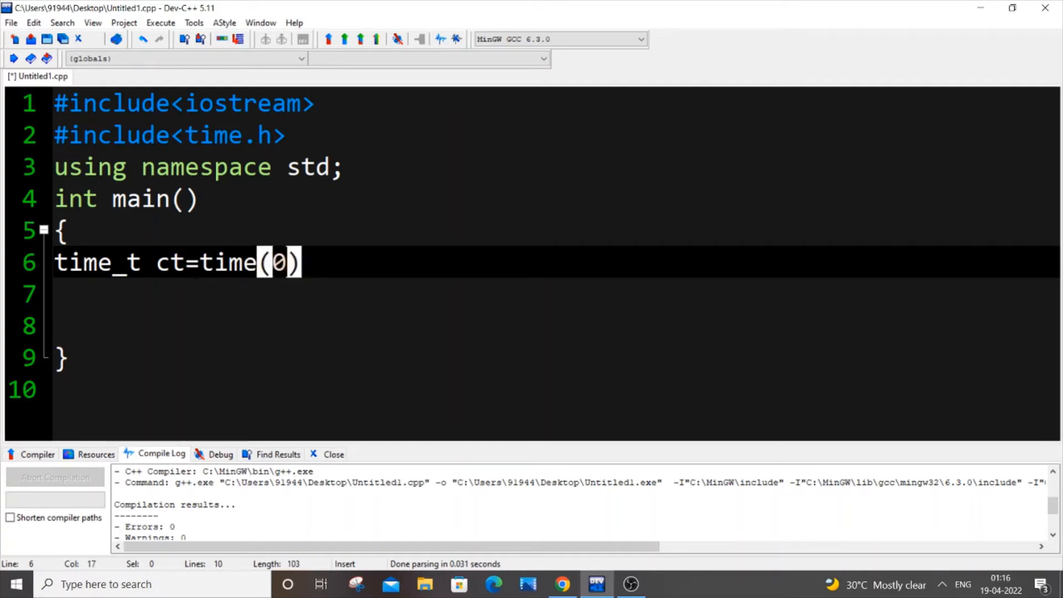
{"action": "type", "text": ";"}
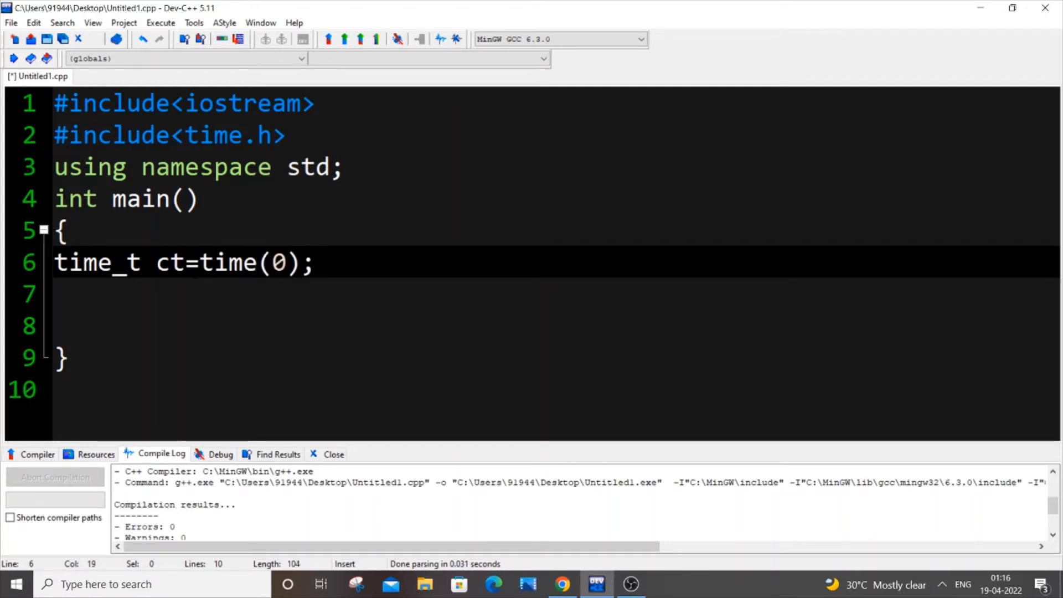
Store ctime(&ct) in a string named currenttime on a new line
{"action": "key", "text": "Enter"}
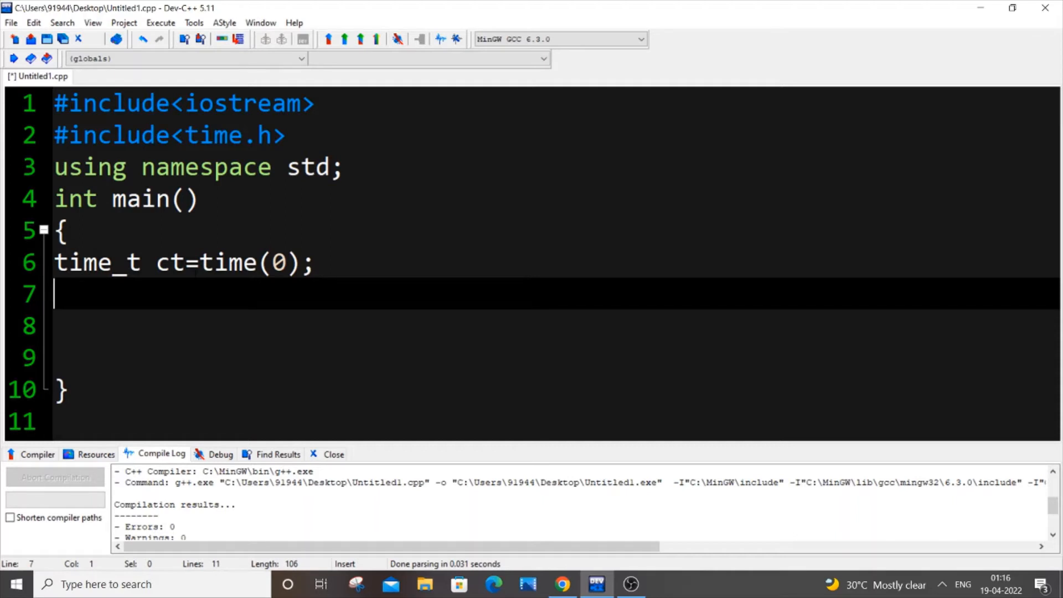
{"action": "type", "text": "string"}
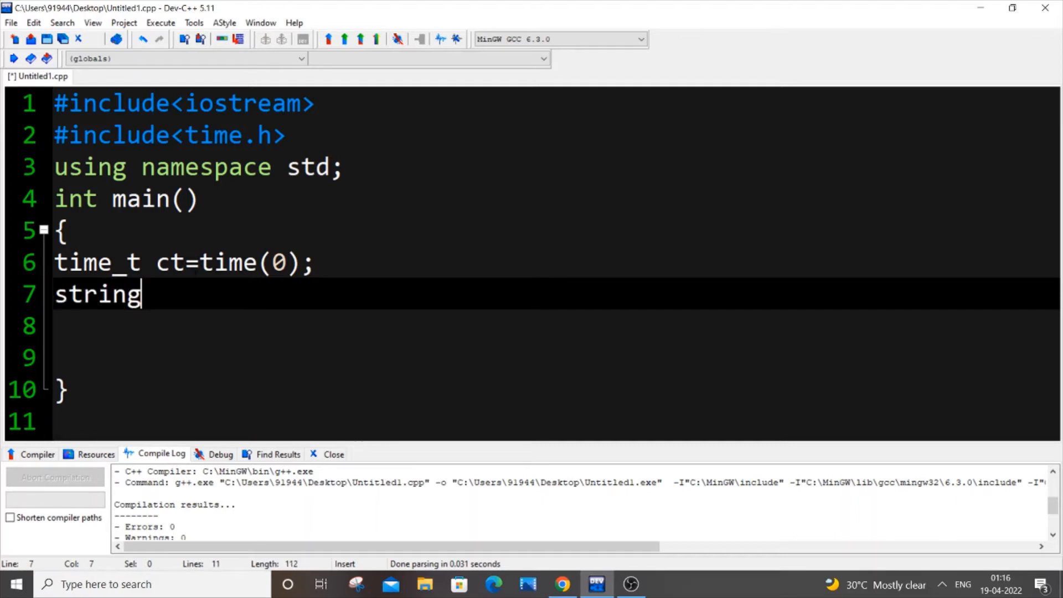
{"action": "type", "text": "current"}
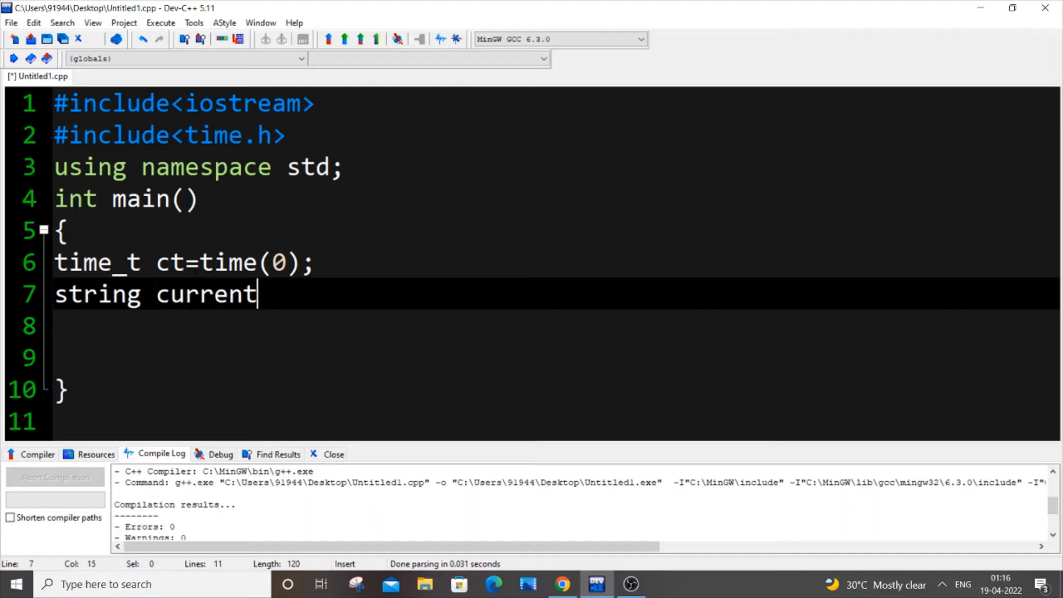
{"action": "type", "text": "time"}
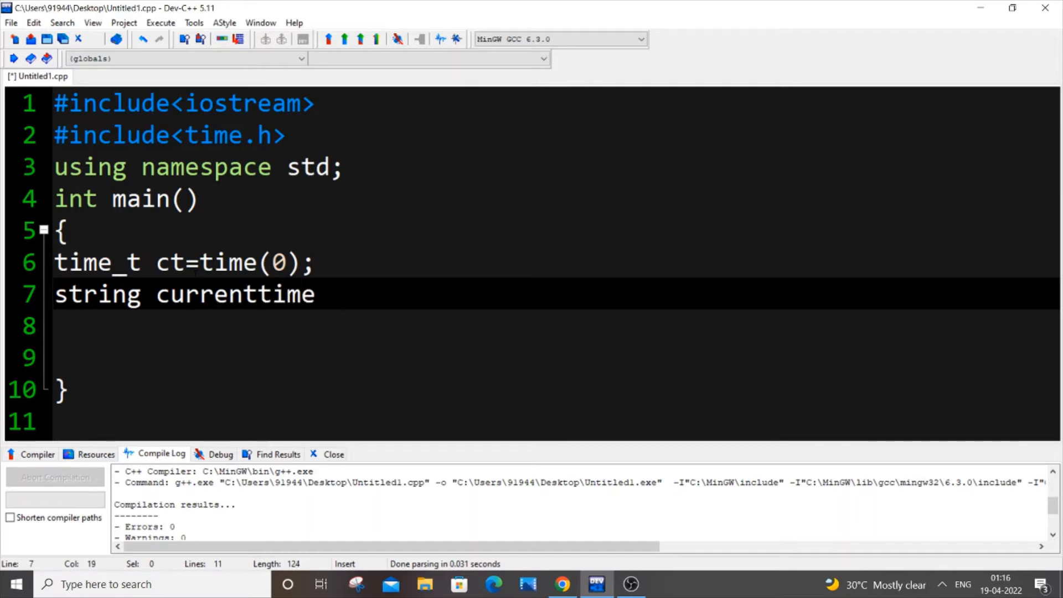
{"action": "type", "text": "=ctime(&"}
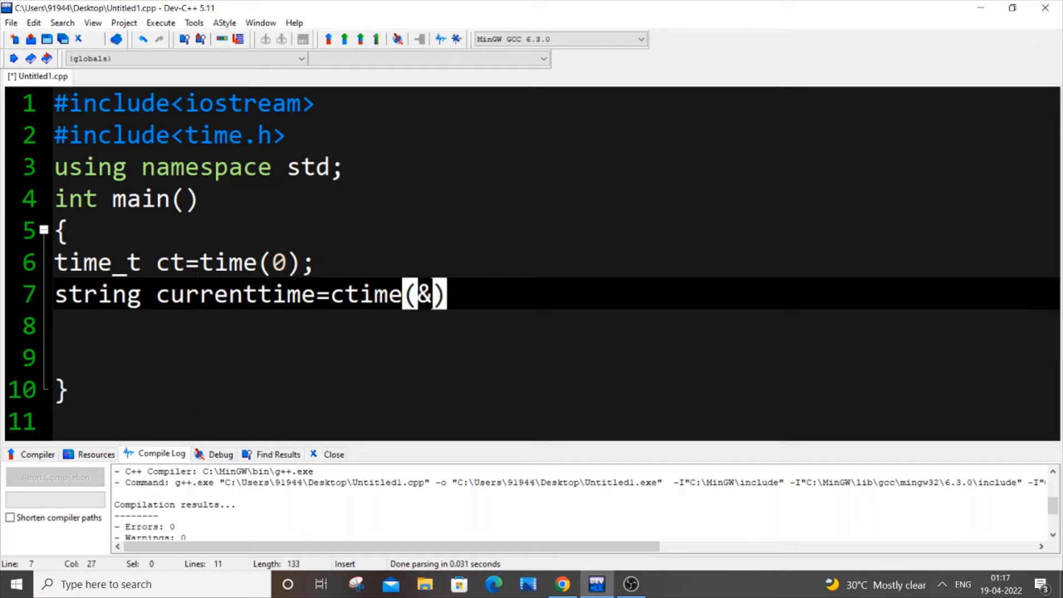
{"action": "type", "text": "ct"}
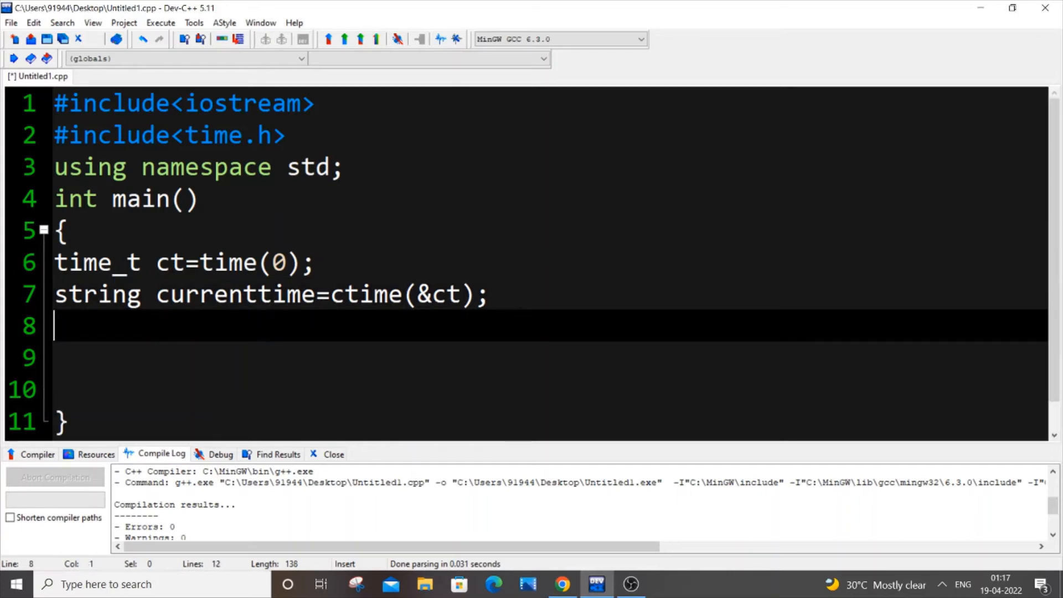
Print currenttime with cout<<currenttime;
{"action": "type", "text": "cout<<"}
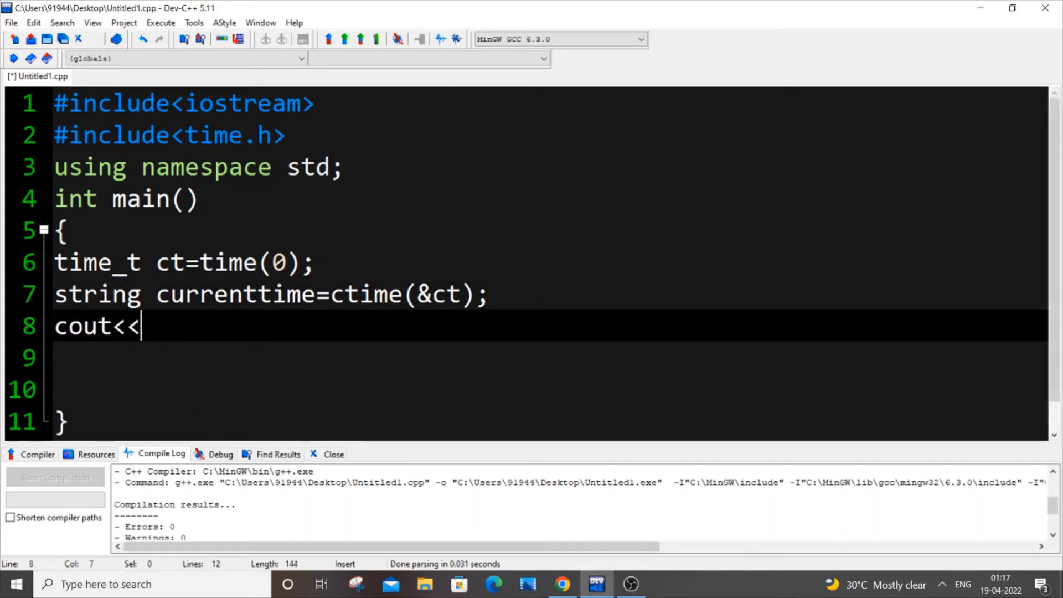
{"action": "type", "text": "curre"}
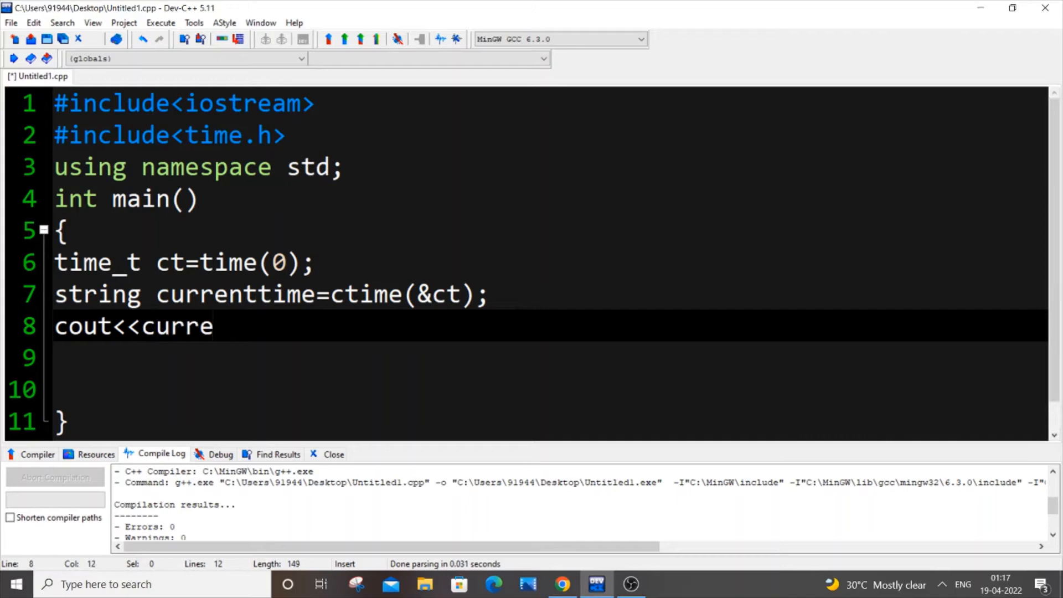
{"action": "type", "text": "nttime"}
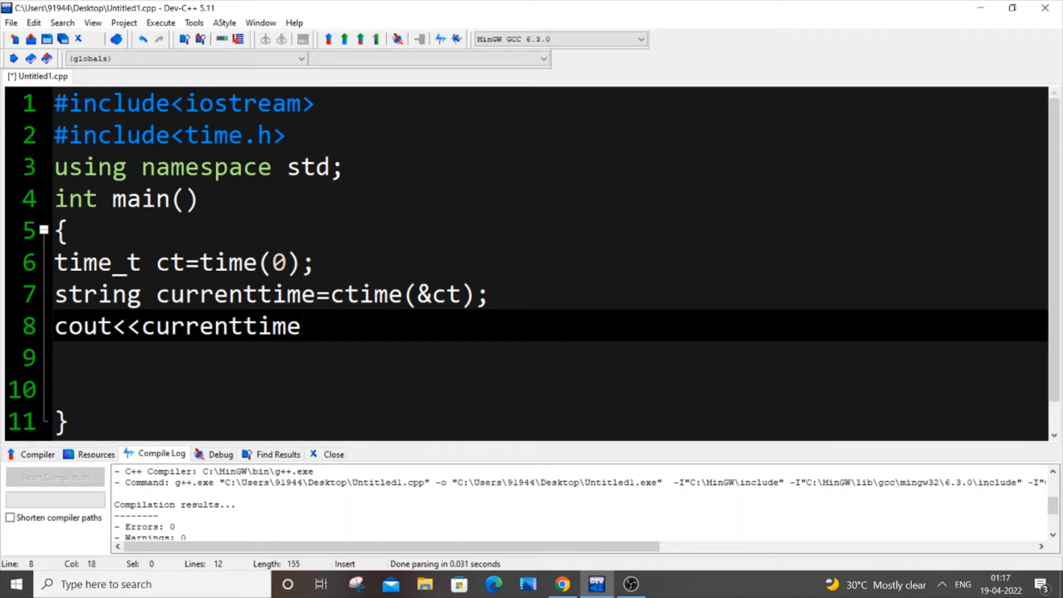
{"action": "type", "text": ";"}
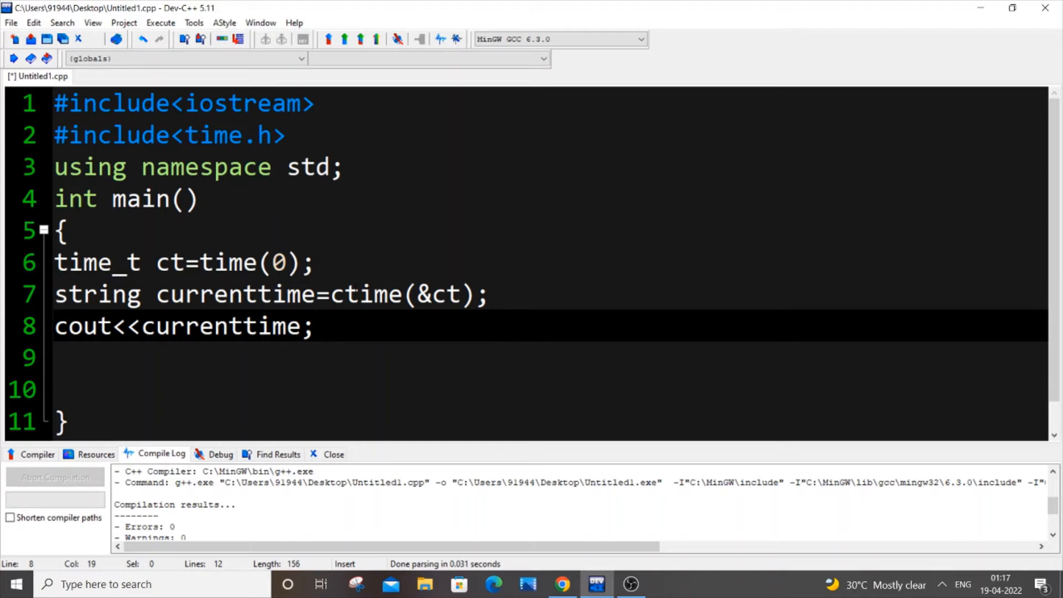
Compile and run, check the printed date and time, then close the console
{"action": "left_click", "coordinate": [160, 22]}
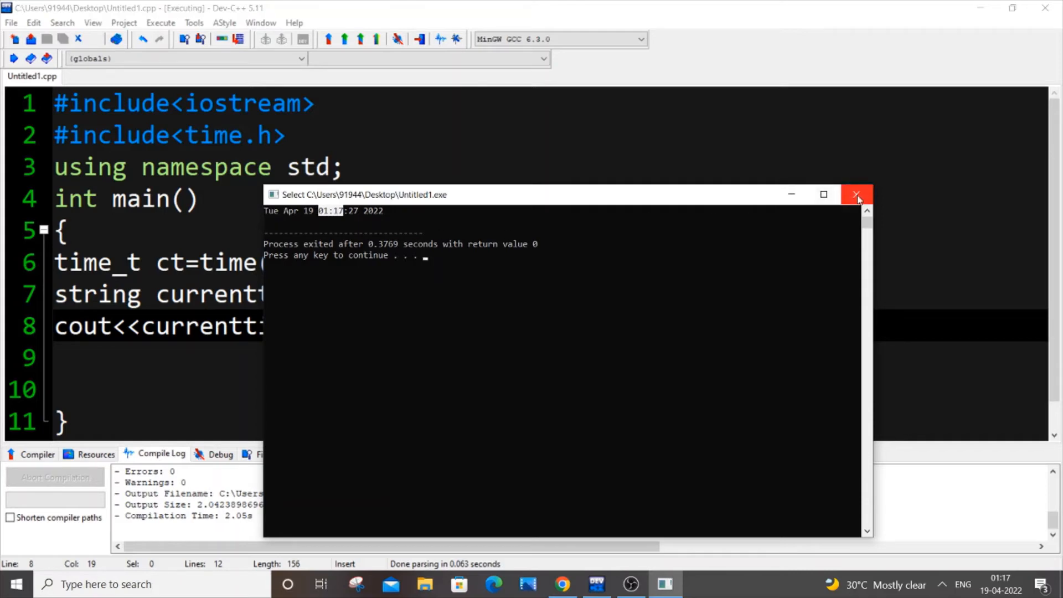
{"action": "left_click", "coordinate": [856, 194]}
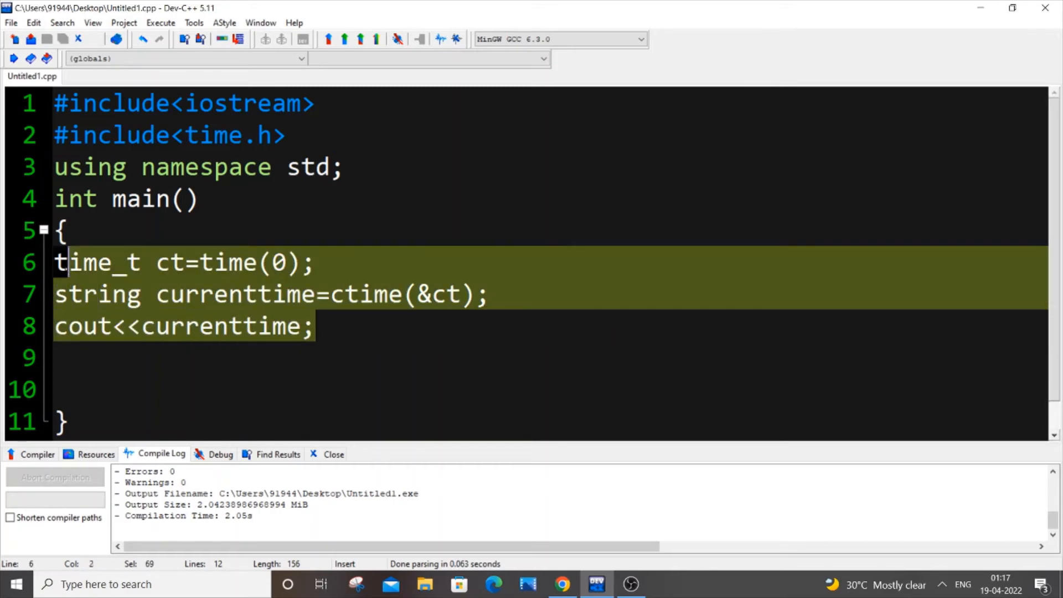
Comment out the ctime lines and add cout<<__DATE__<<endl;
{"action": "key", "text": "ctrl+/"}
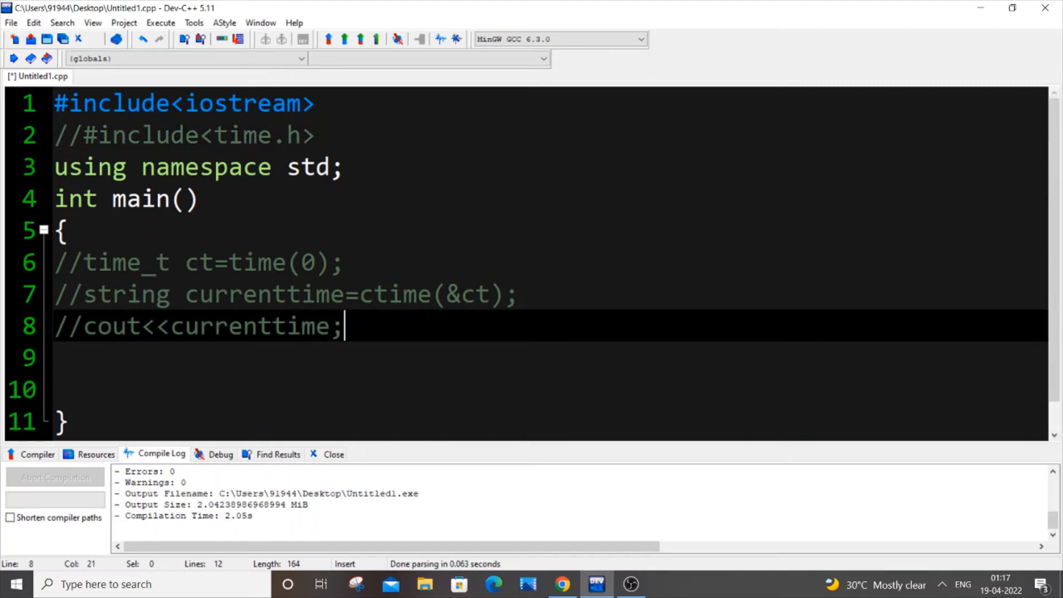
{"action": "type", "text": "cout<<"}
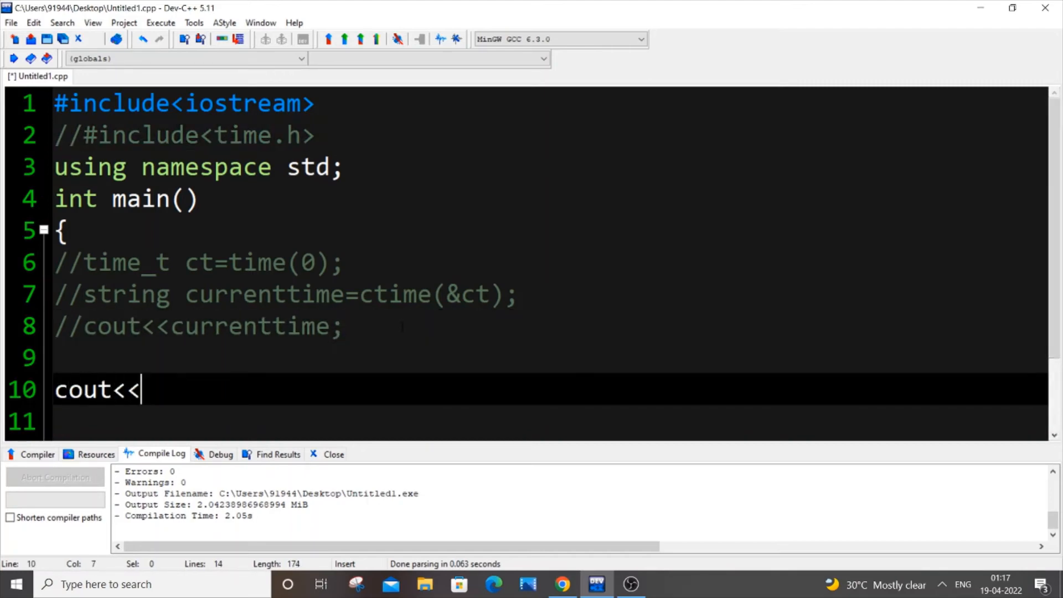
{"action": "type", "text": "__DATE"}
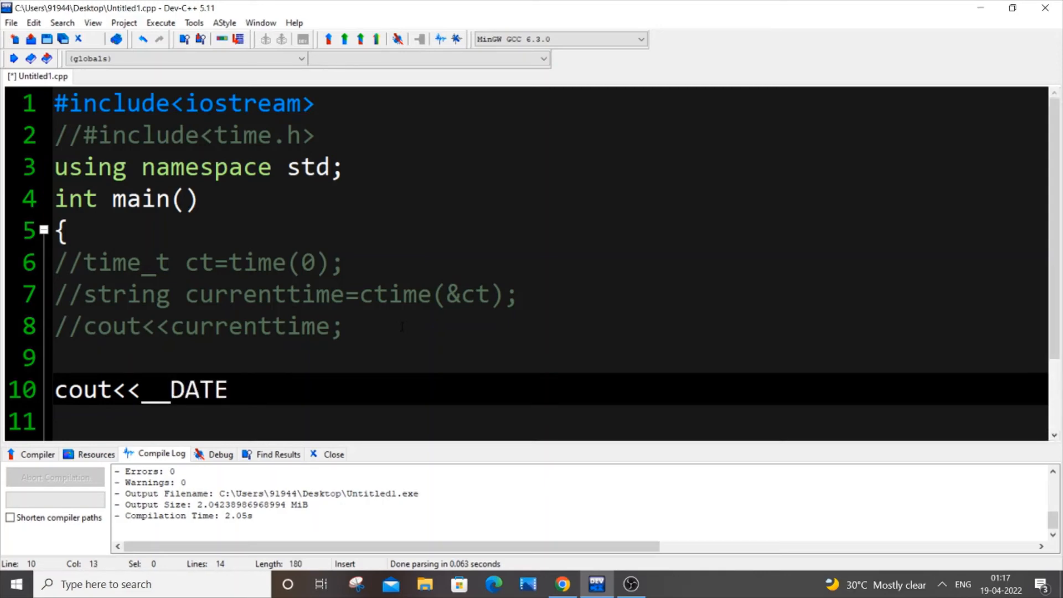
{"action": "type", "text": "__"}
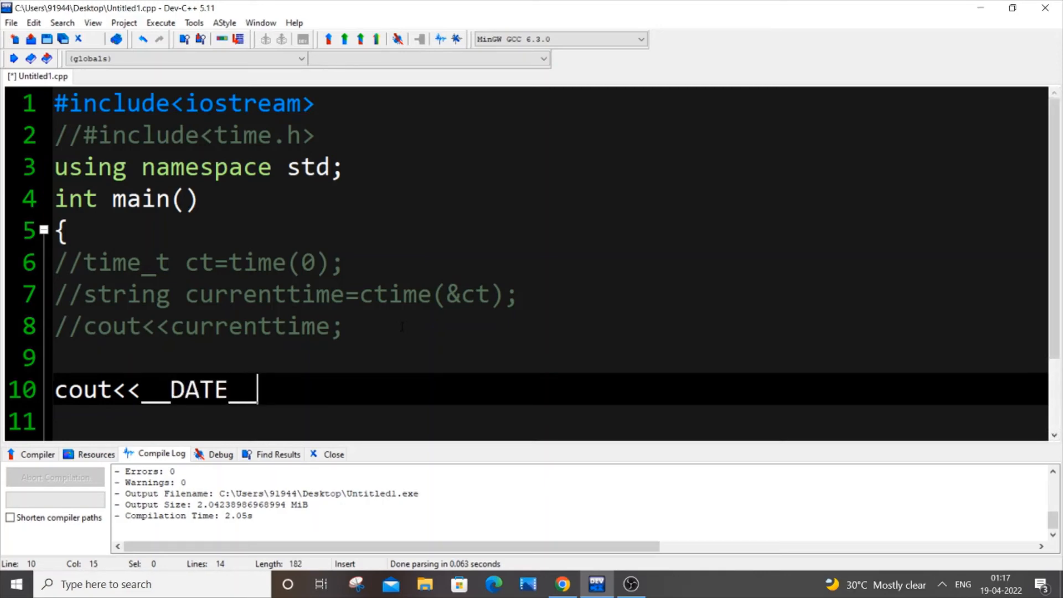
{"action": "type", "text": "<<endl;"}
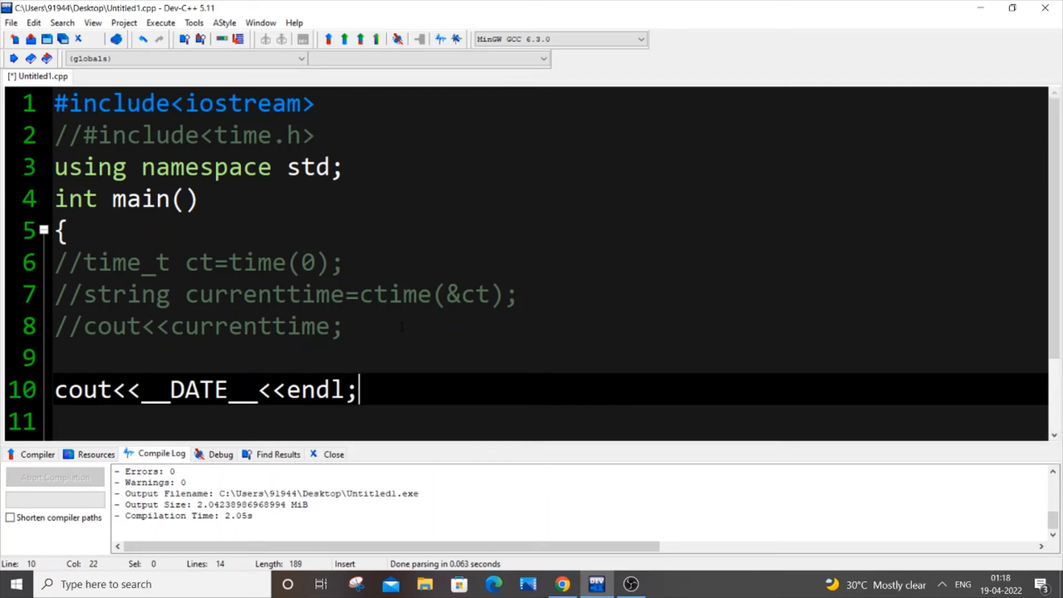
Add a matching cout line for __TIME__ and compile and run
{"action": "left_click_drag", "start_coordinate": [359, 389], "coordinate": [54, 390]}
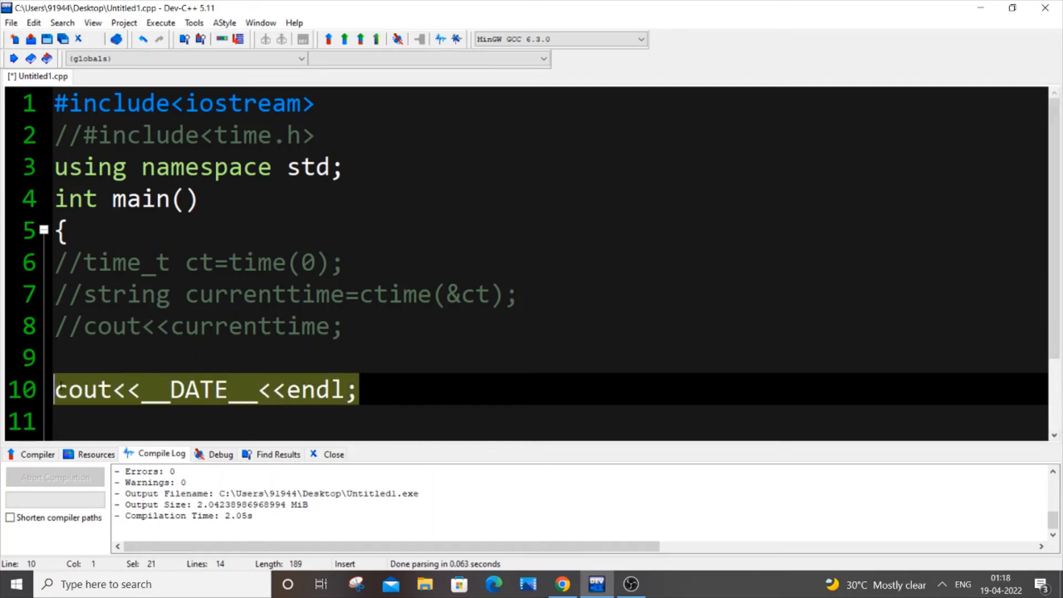
{"action": "left_click", "coordinate": [358, 390]}
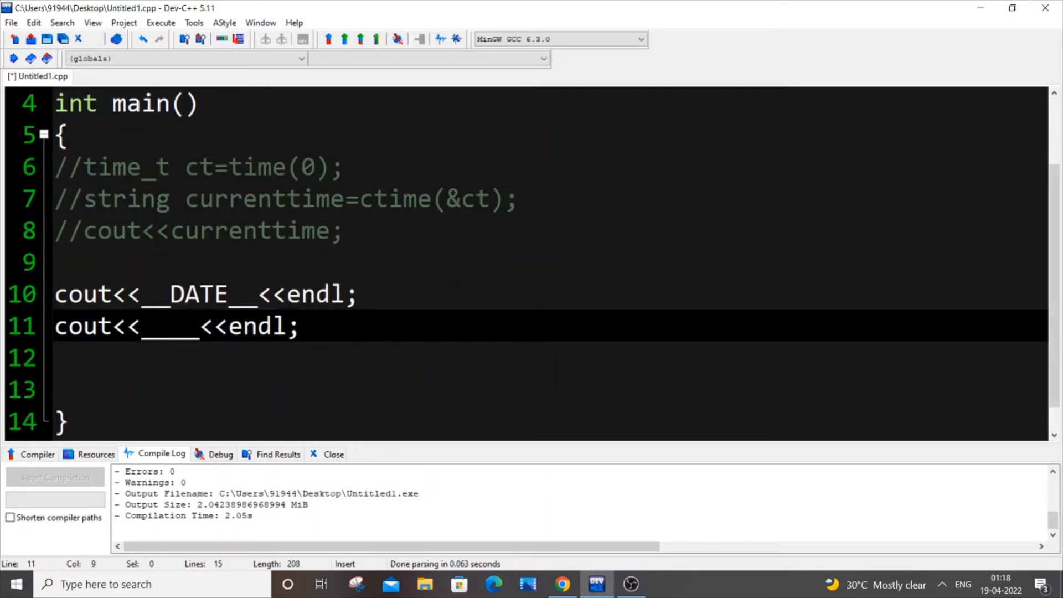
{"action": "type", "text": "TIME"}
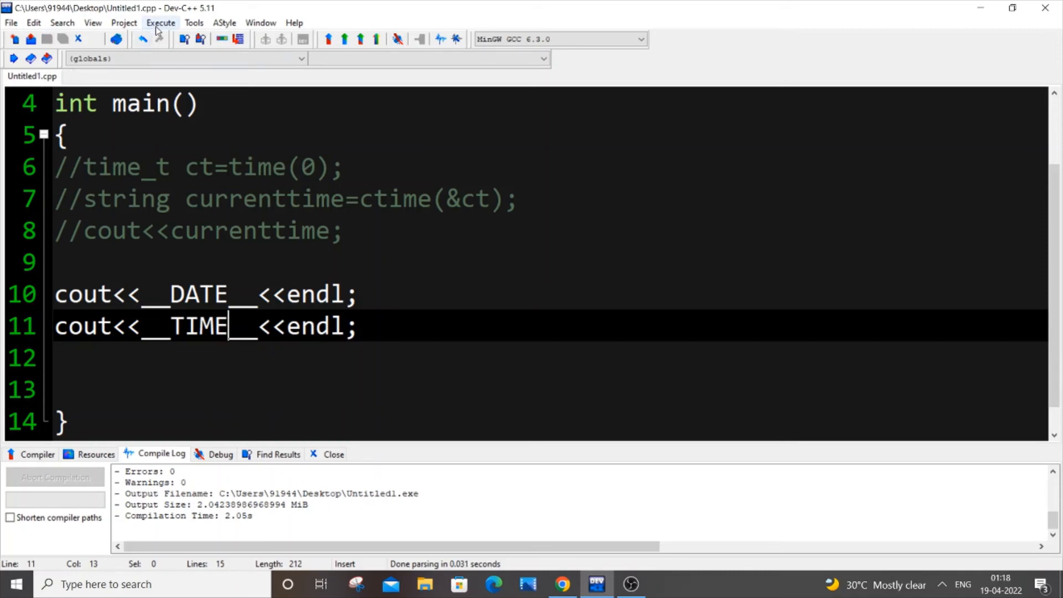
{"action": "left_click", "coordinate": [115, 39]}
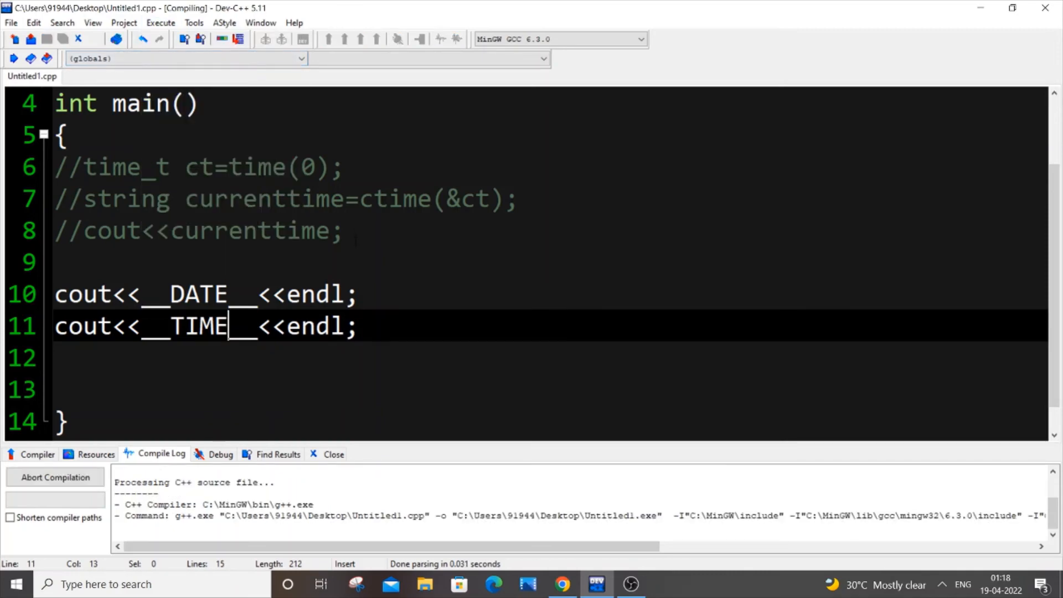